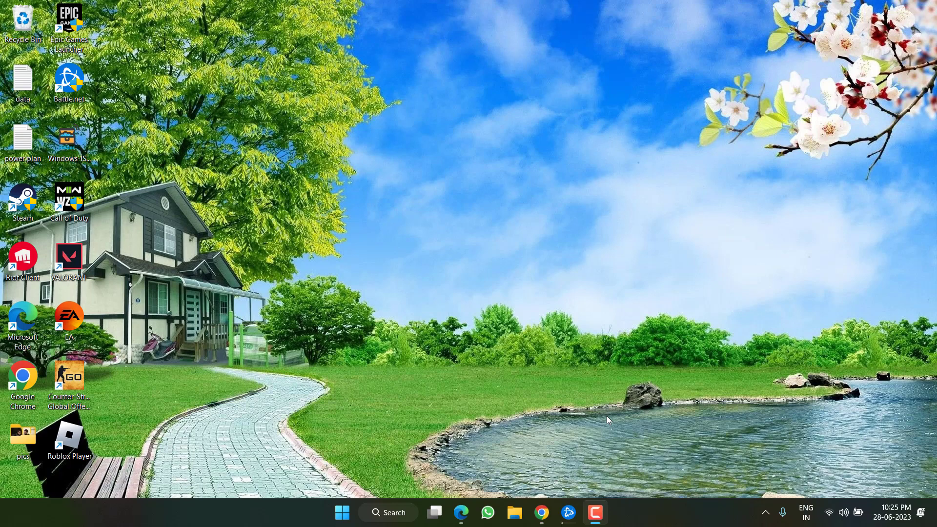
Step: Open the Start menu from the taskbar to search for programs
double_click(69, 196)
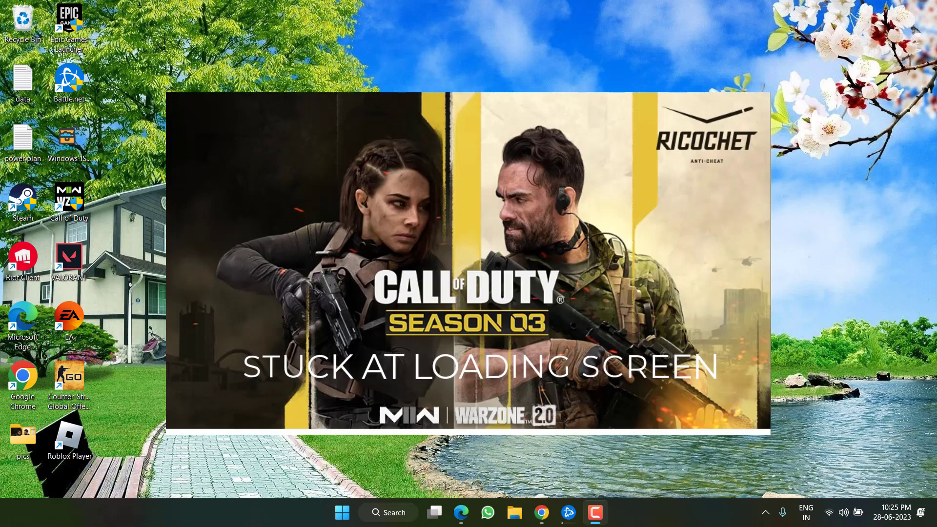
left_click(342, 513)
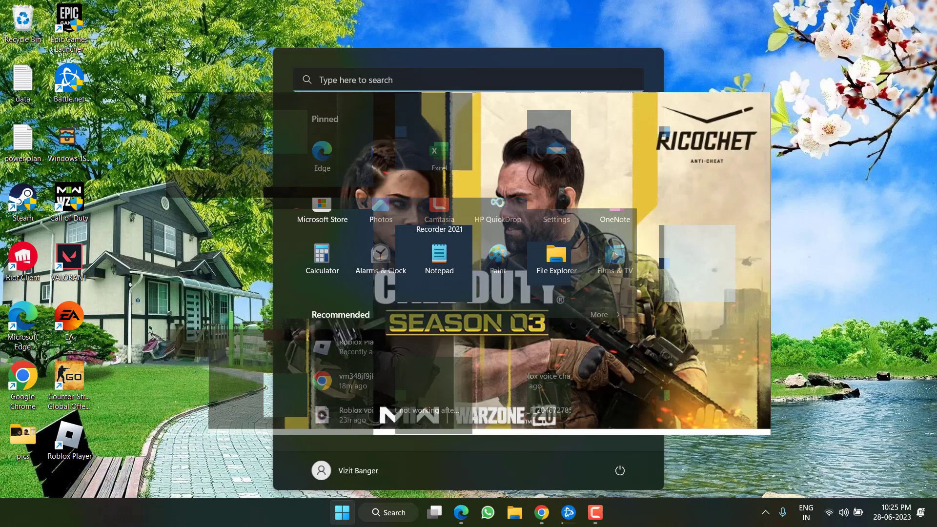
Step: Search for Windows Security and switch off Defender Firewall for the domain and private networks
type("windows")
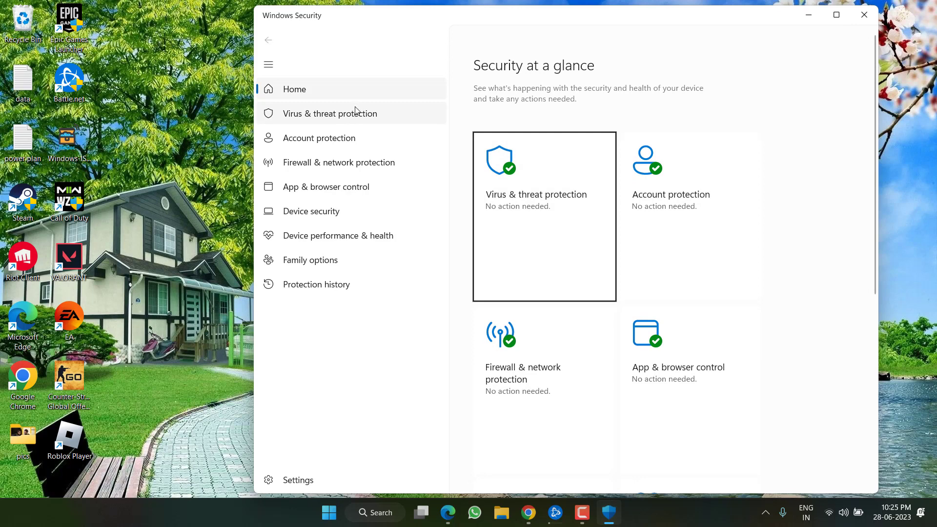
mouse_move(331, 165)
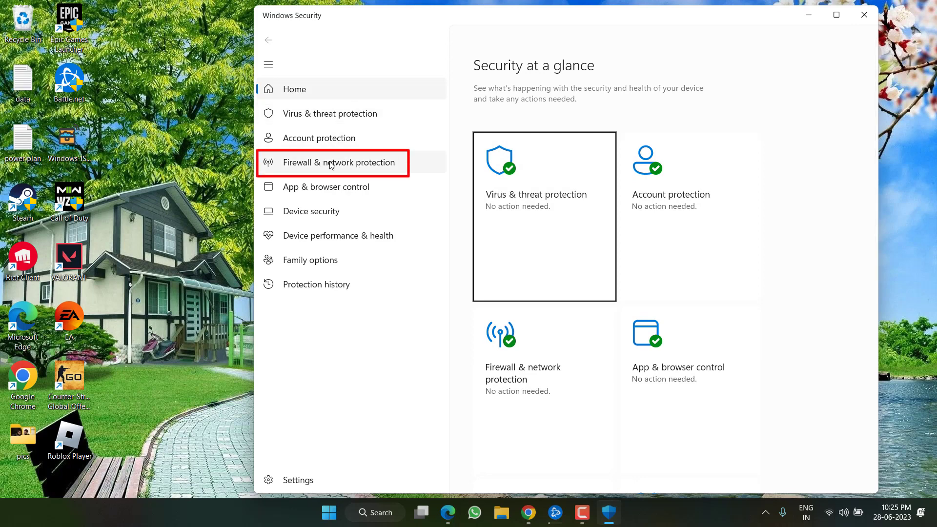
left_click(339, 162)
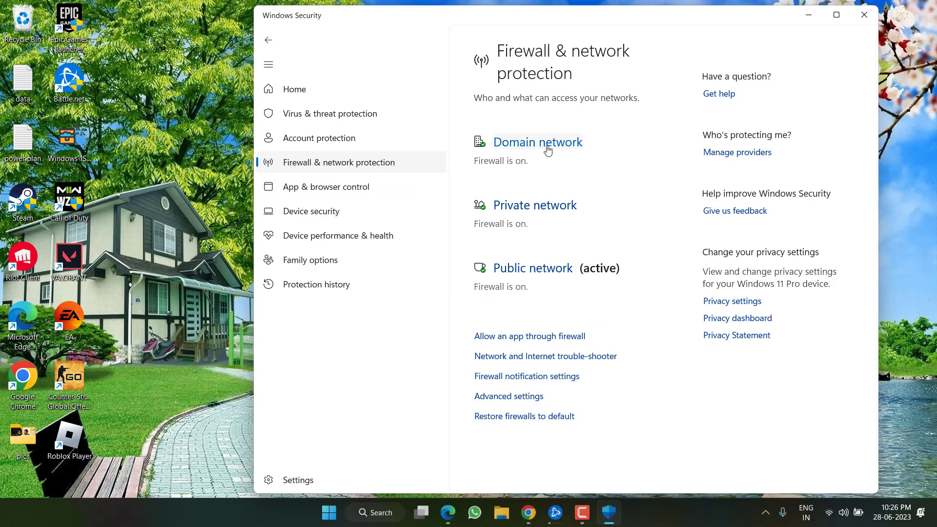
left_click(538, 142)
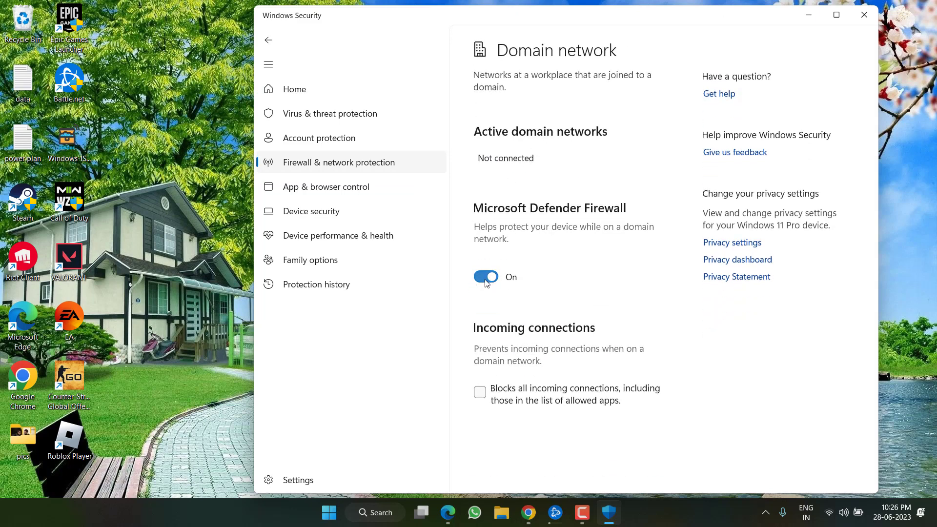
left_click(485, 277)
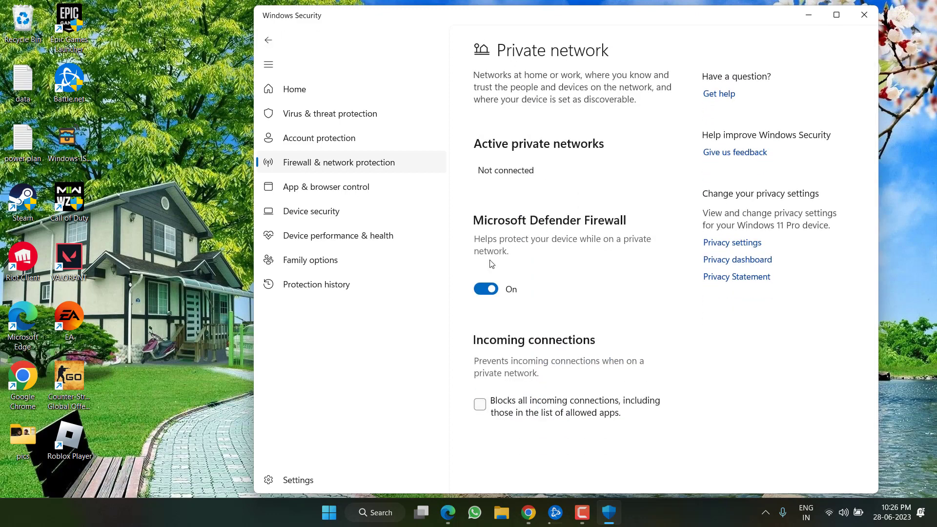
left_click(486, 288)
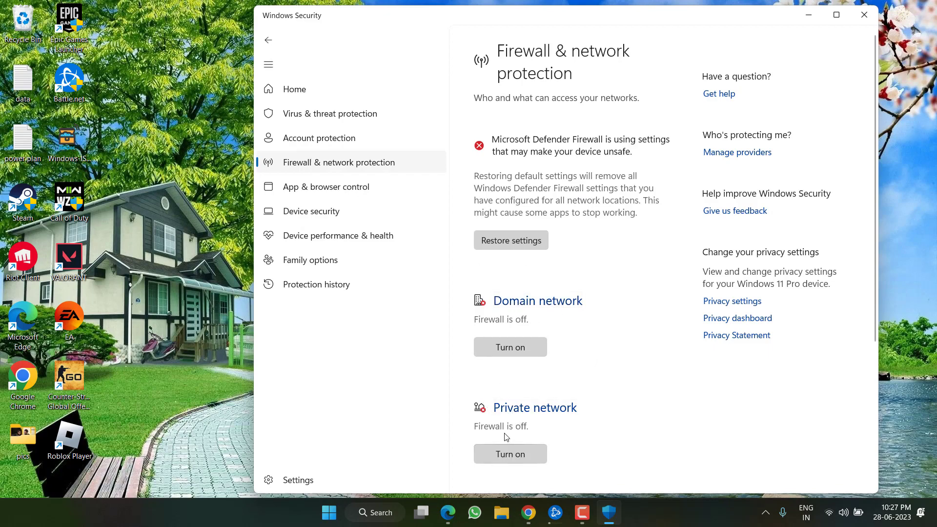
left_click(864, 14)
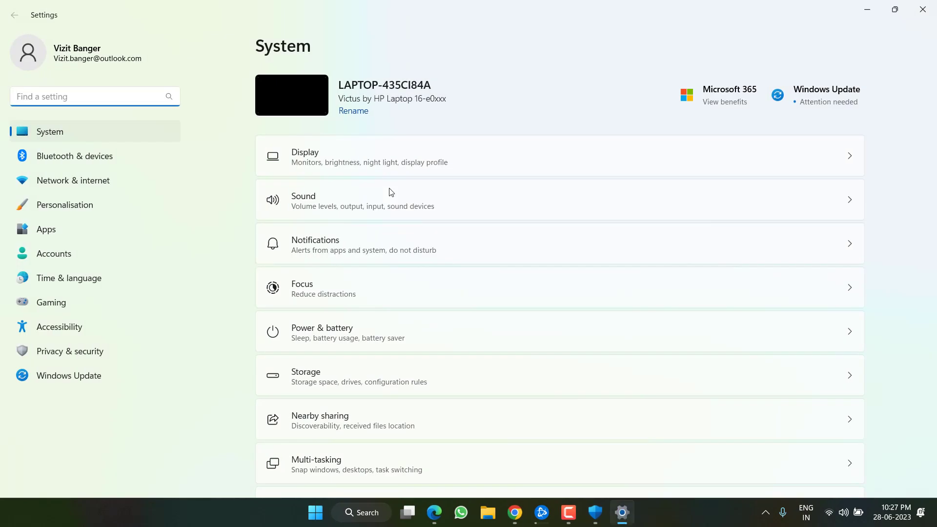
Step: Check the pending updates on the Windows Update page, then close Settings
left_click(69, 375)
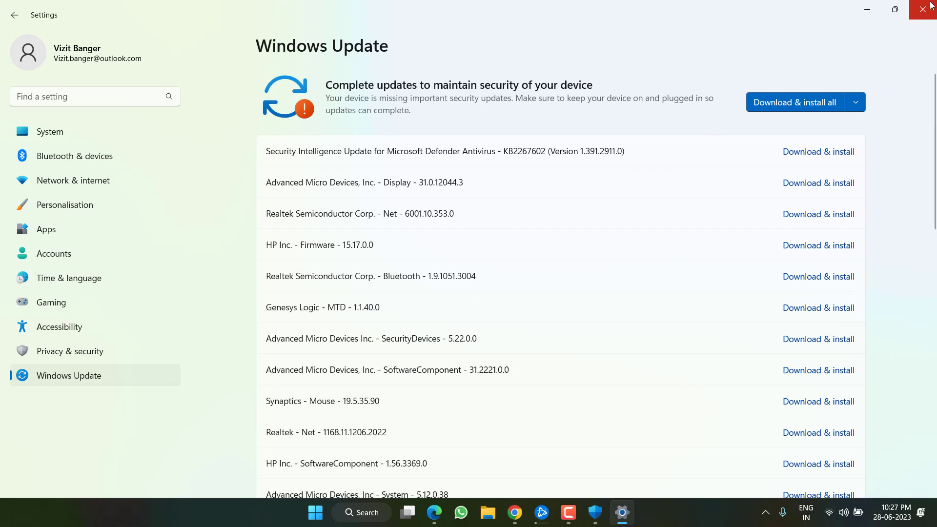
left_click(923, 9)
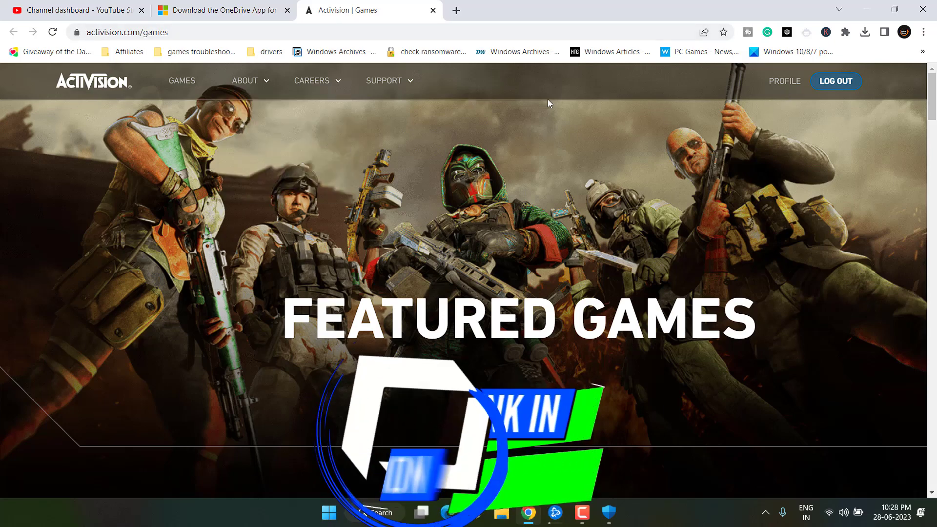
Step: Find the linked Battle.net account on the Activision profile, then minimize the browser
left_click(785, 81)
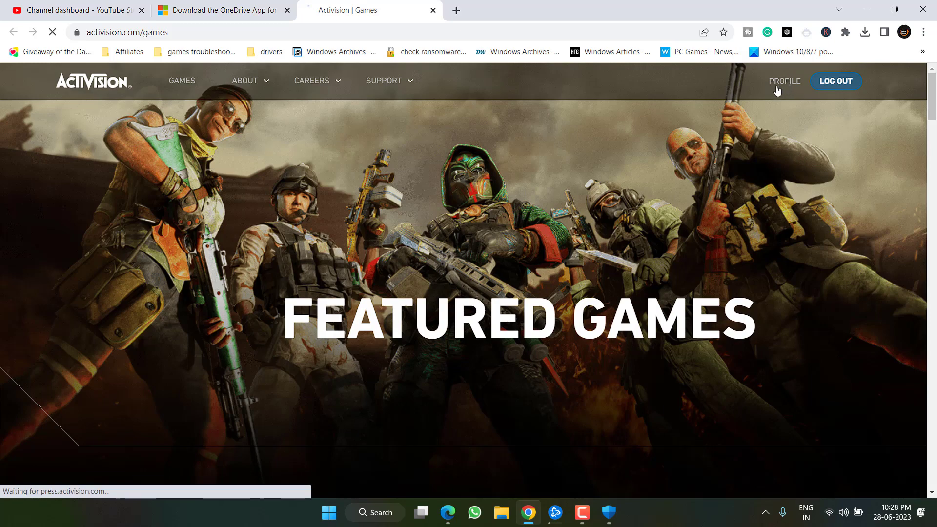
left_click(784, 81)
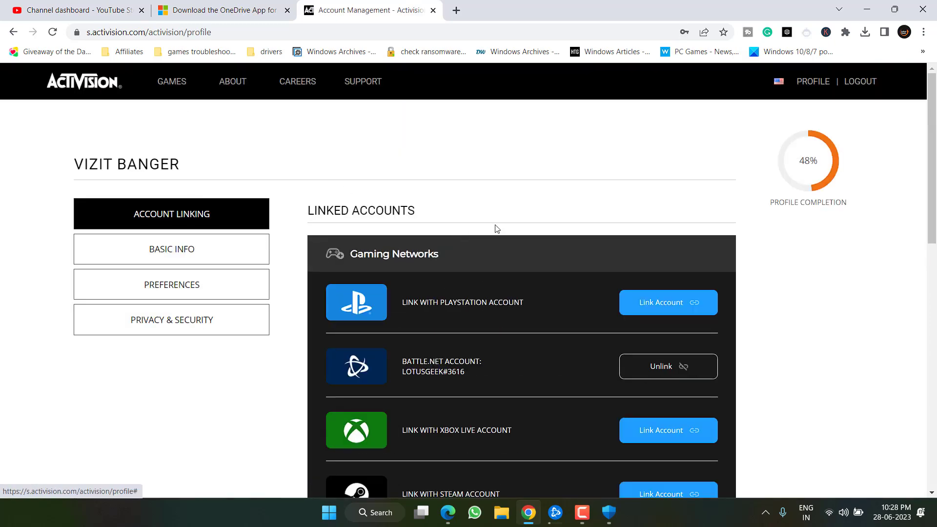
scroll("down", 3)
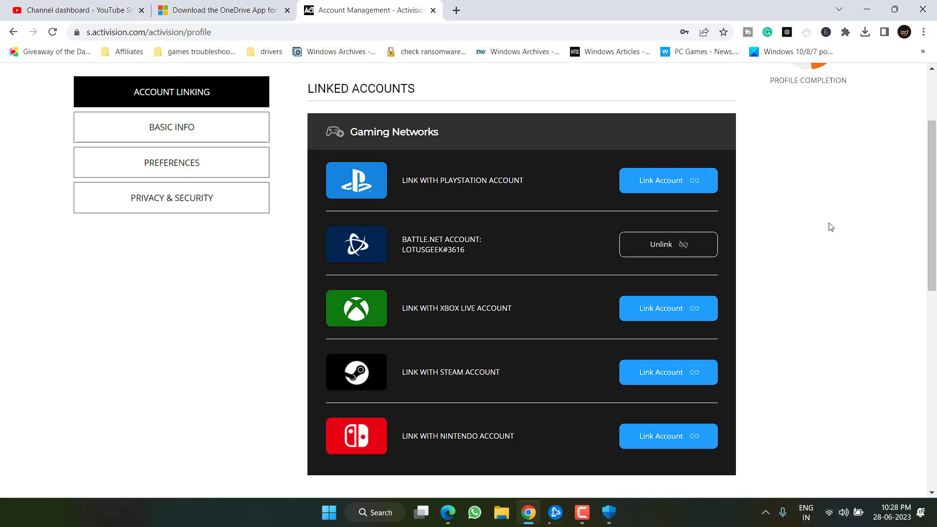
mouse_move(676, 240)
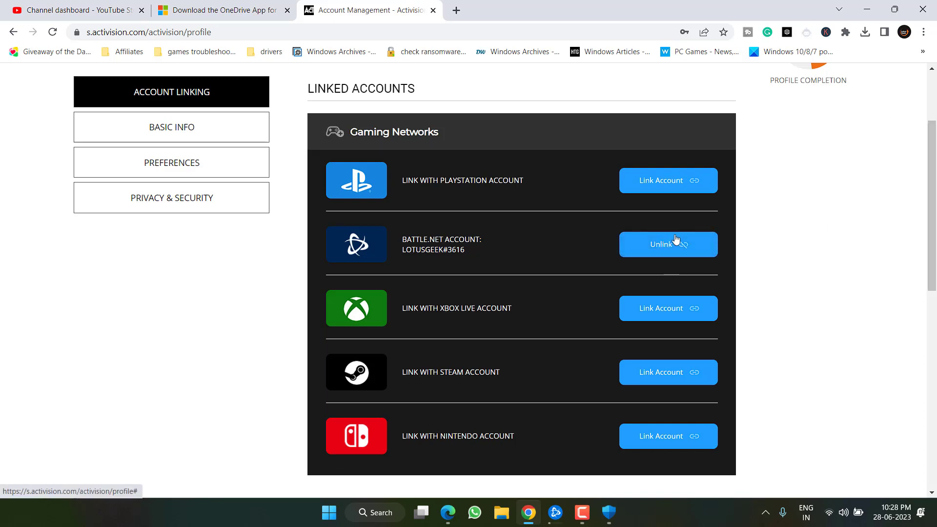
mouse_move(676, 239)
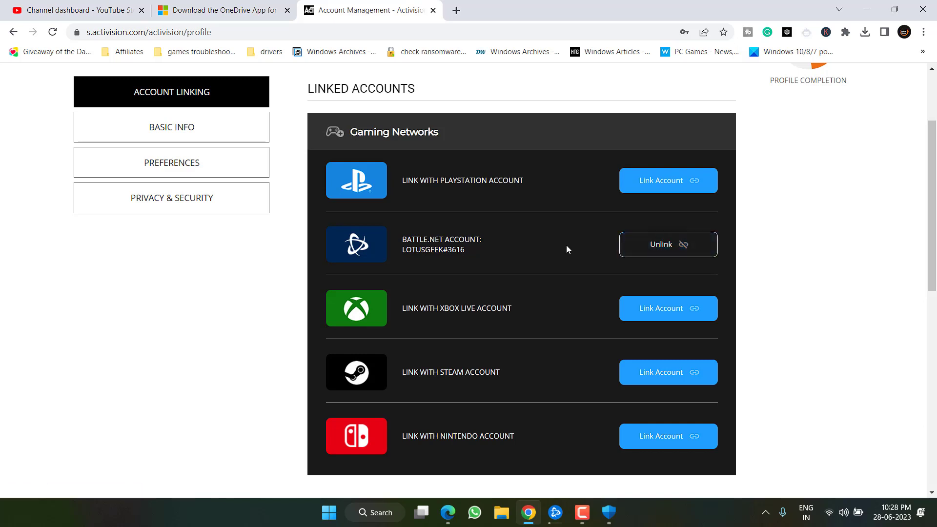
left_click(555, 511)
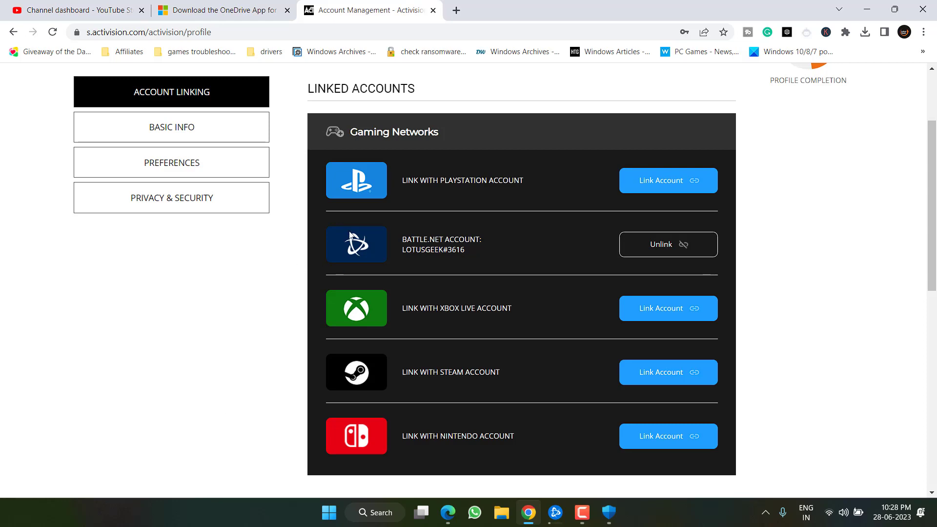
mouse_move(641, 192)
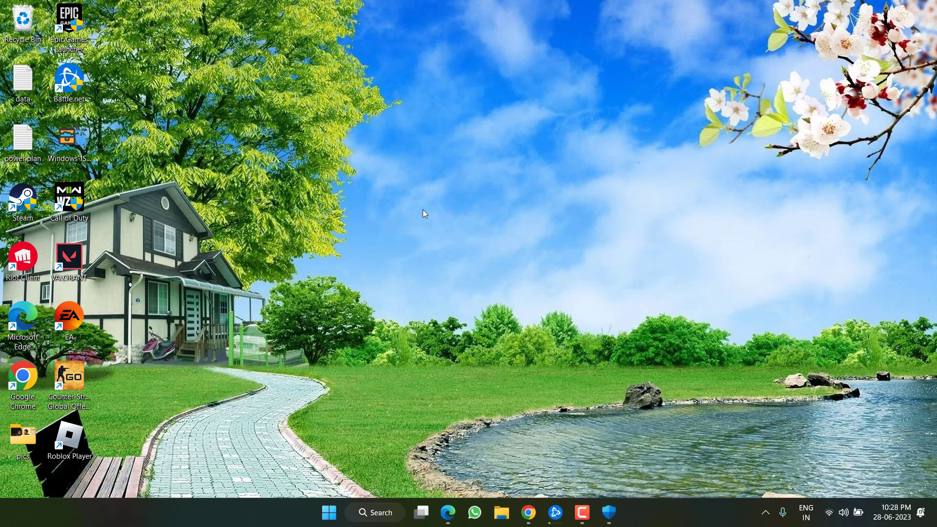
Step: Go to Documents > Call of Duty in File Explorer and right-click the players folder
left_click(501, 512)
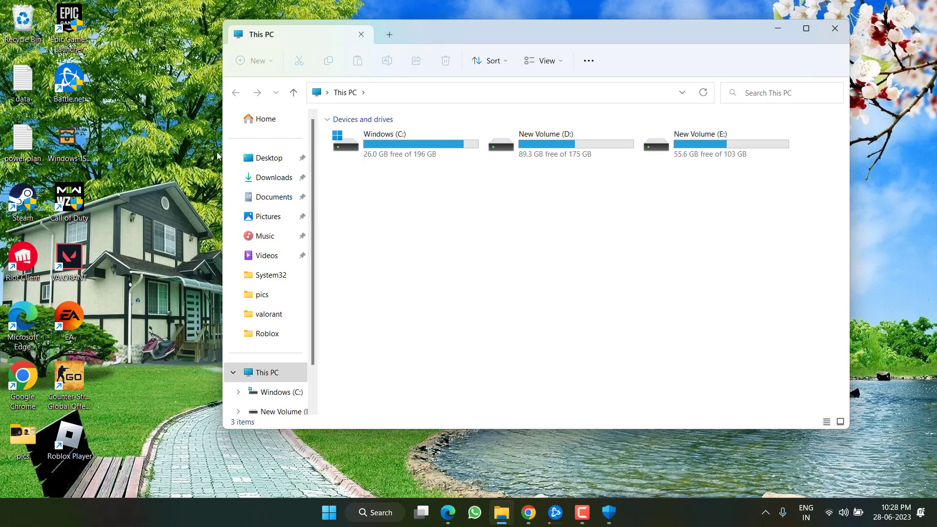
mouse_move(288, 196)
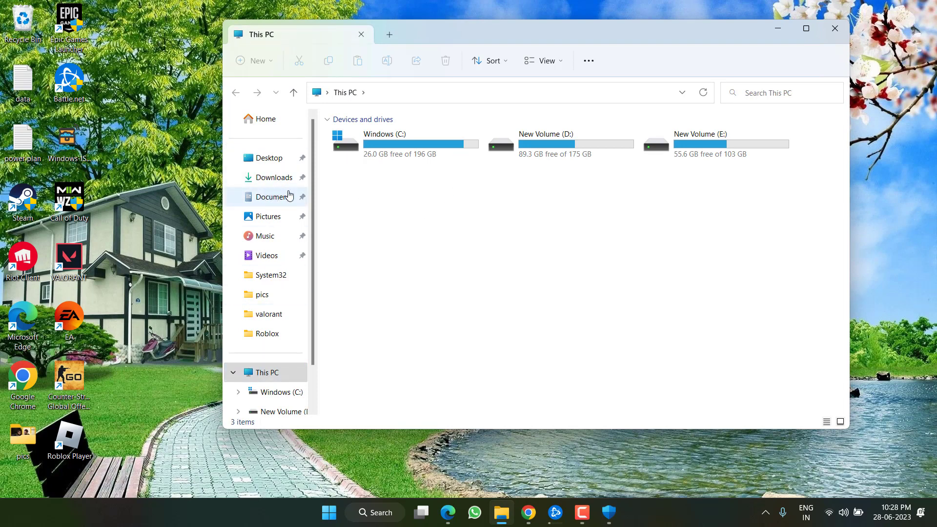
left_click(274, 196)
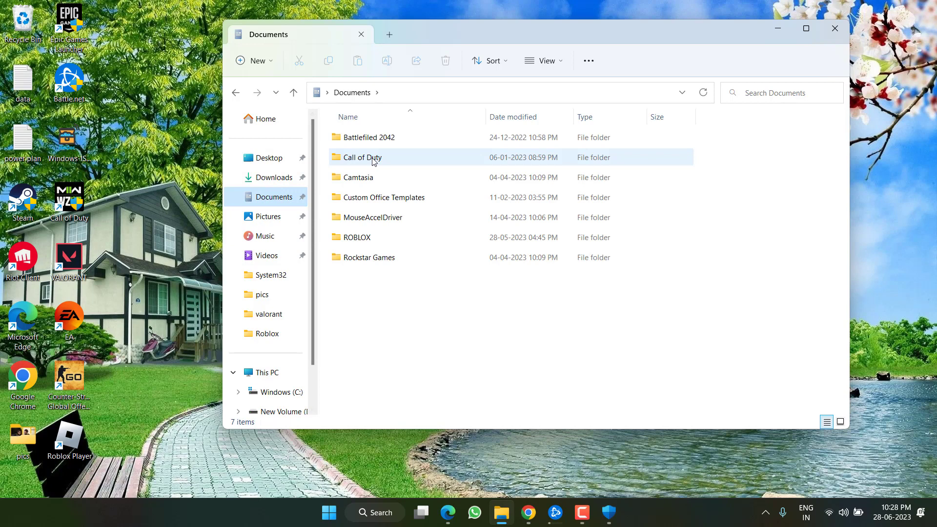
double_click(366, 157)
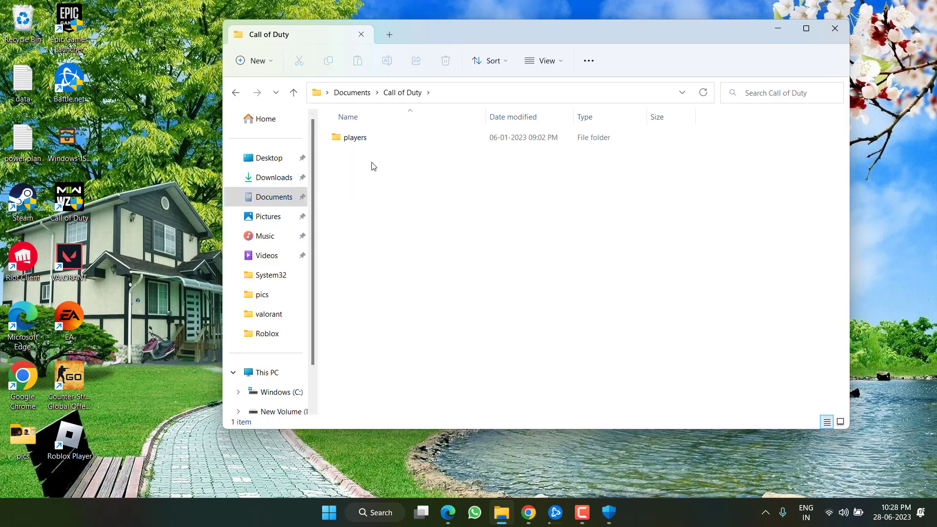
mouse_move(389, 202)
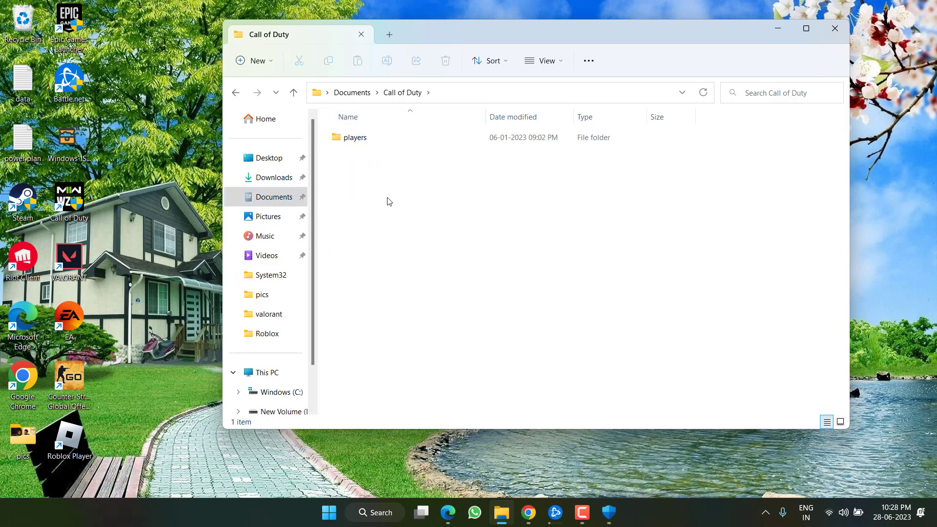
left_click(355, 137)
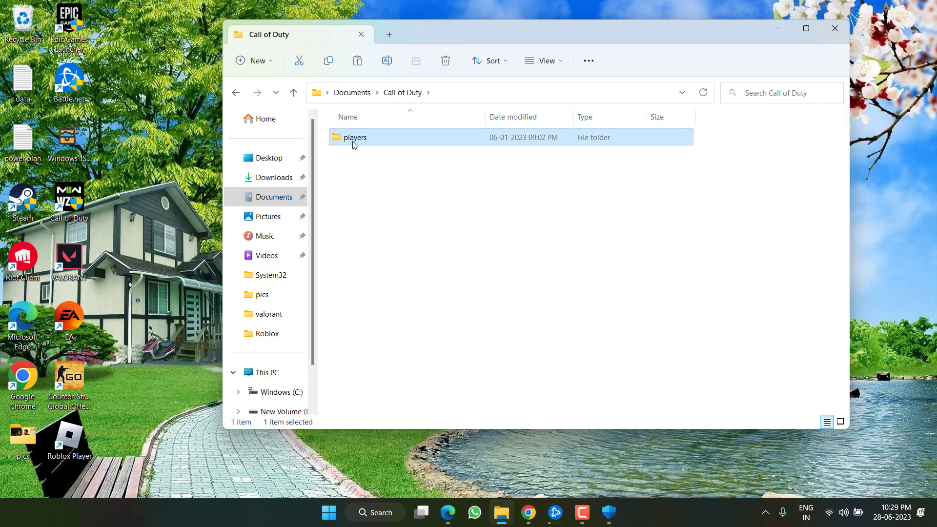
right_click(355, 142)
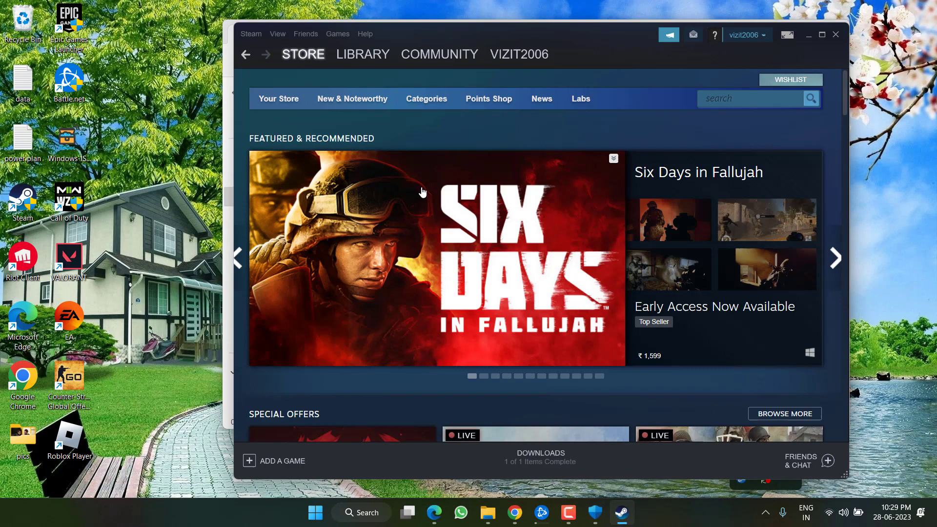
Step: Verify integrity of Counter-Strike: Global Offensive game files from Properties > Local Files
left_click(362, 54)
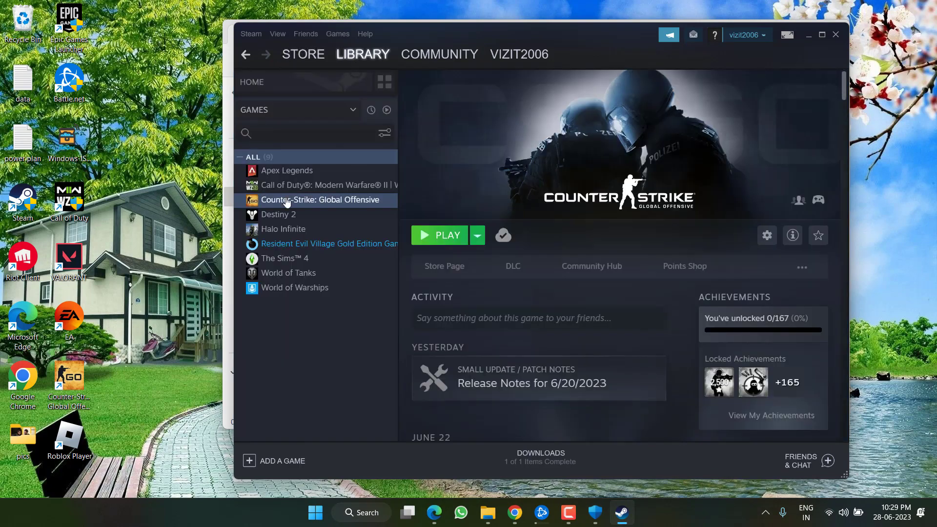
right_click(287, 200)
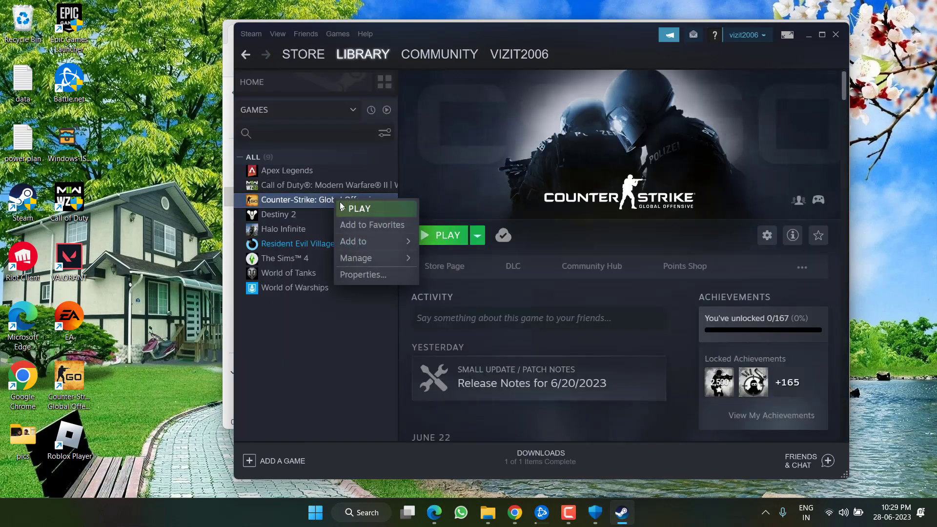
left_click(363, 275)
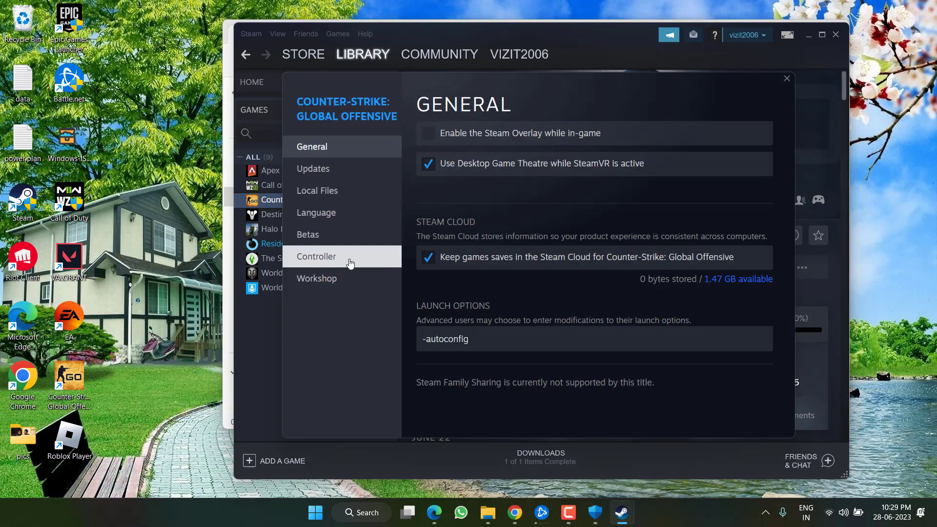
left_click(317, 190)
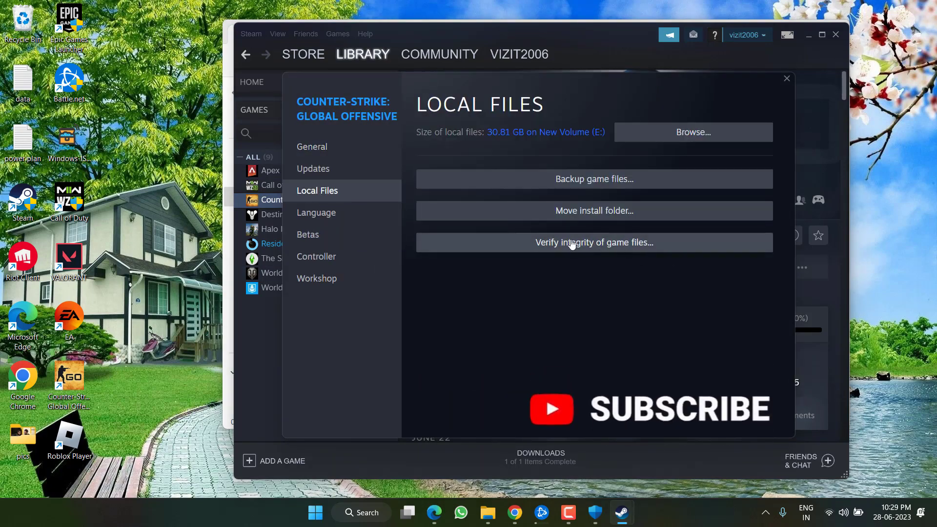
left_click(593, 242)
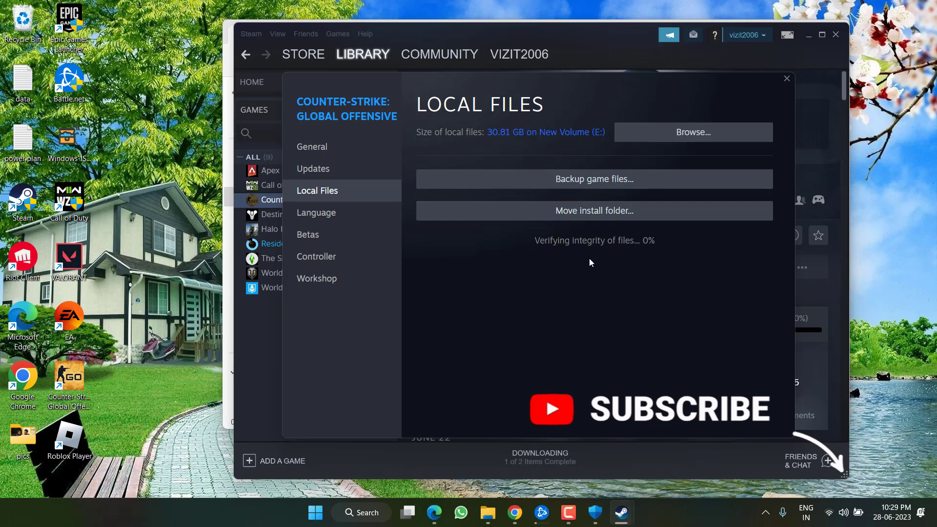
mouse_move(623, 270)
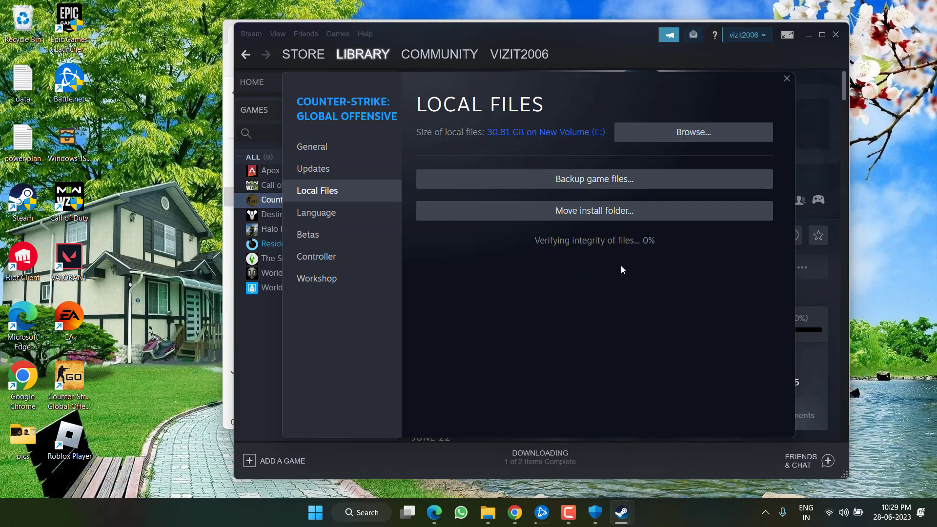
mouse_move(682, 247)
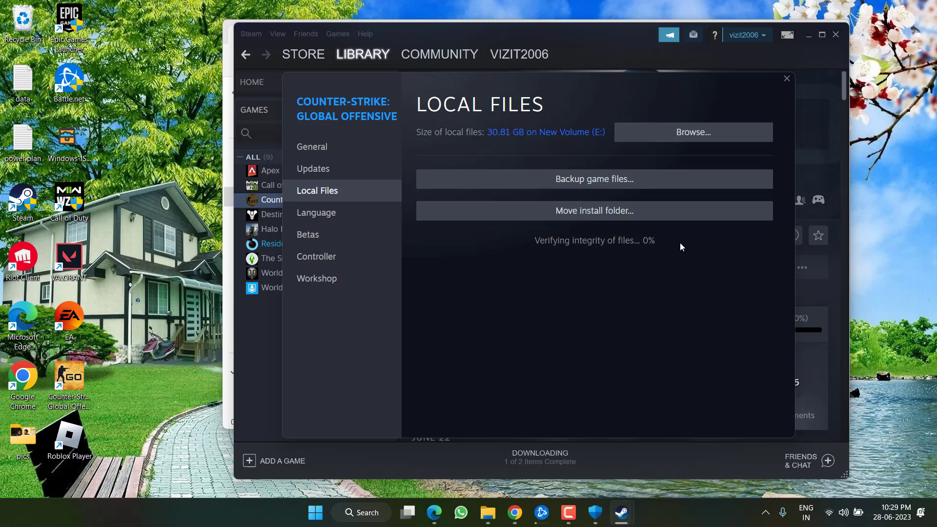
mouse_move(734, 231)
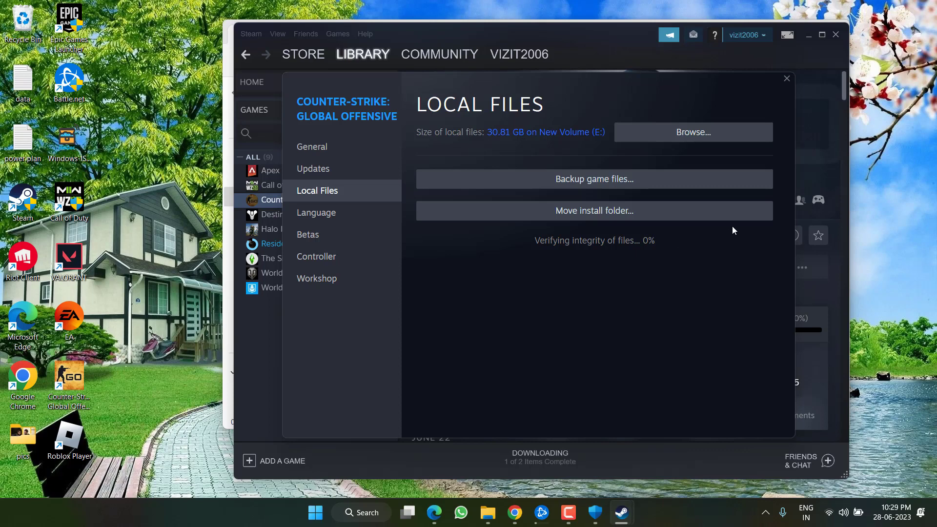
mouse_move(672, 255)
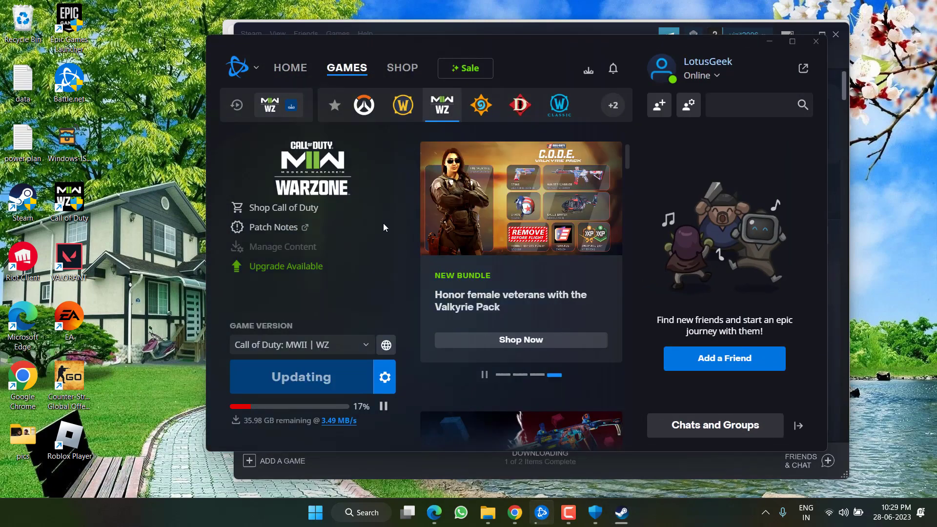
Step: Open the options for the updating Call of Duty MWII | WZ, then minimize Battle.net
left_click(384, 377)
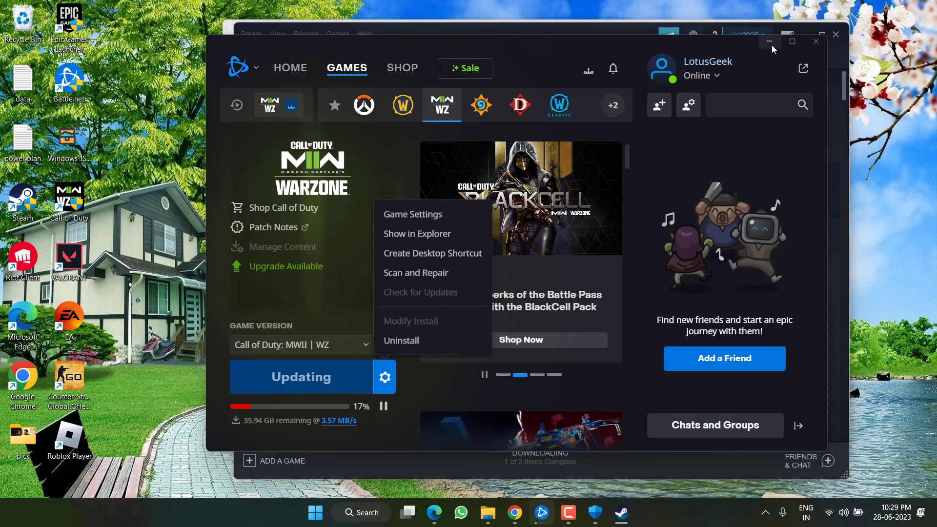
left_click(416, 234)
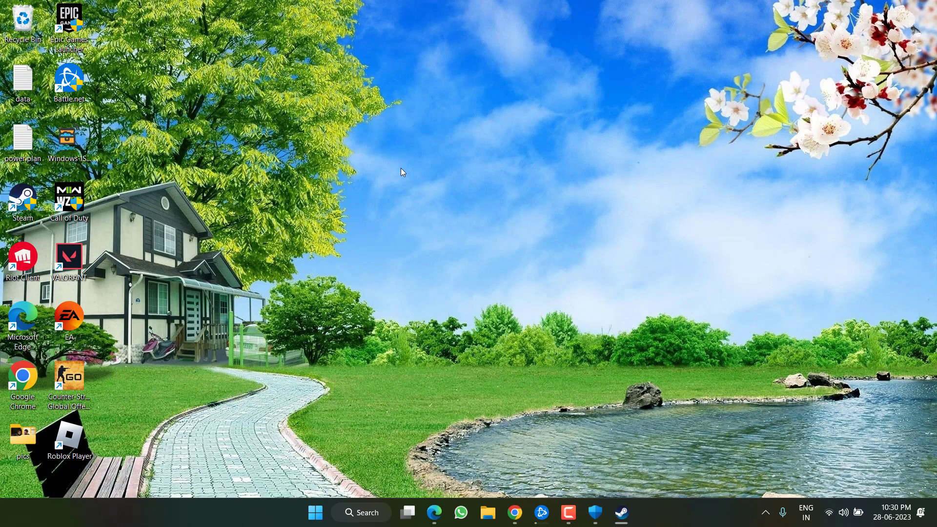
mouse_move(482, 376)
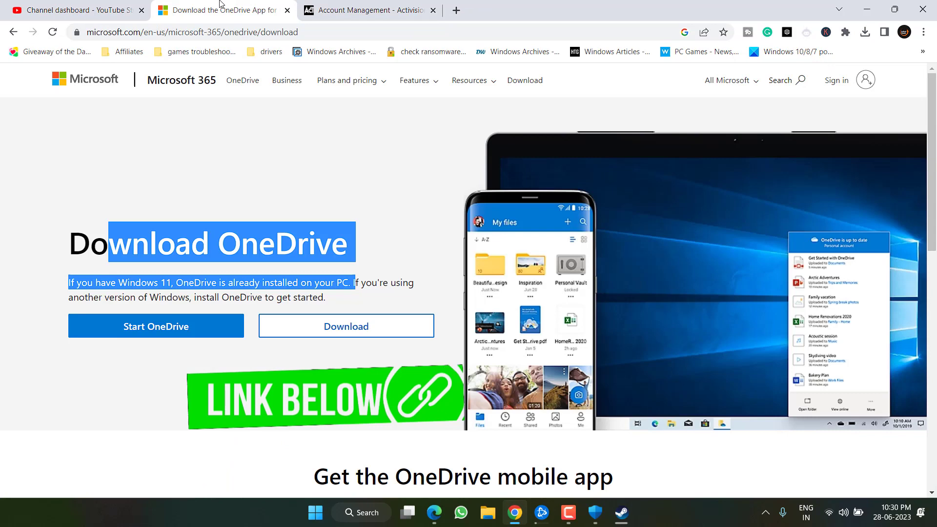
Step: Download and save OneDriveSetup.exe, then run it from the downloads panel
left_click(260, 253)
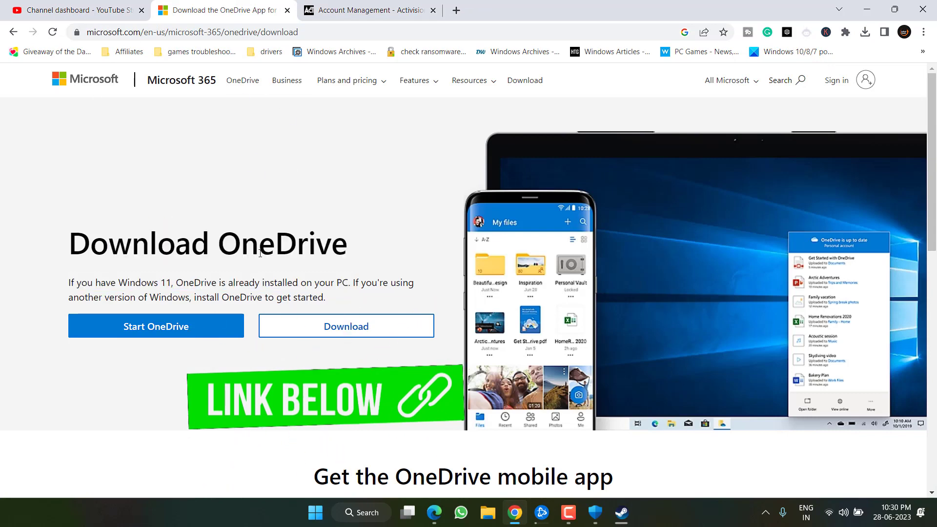
left_click(345, 326)
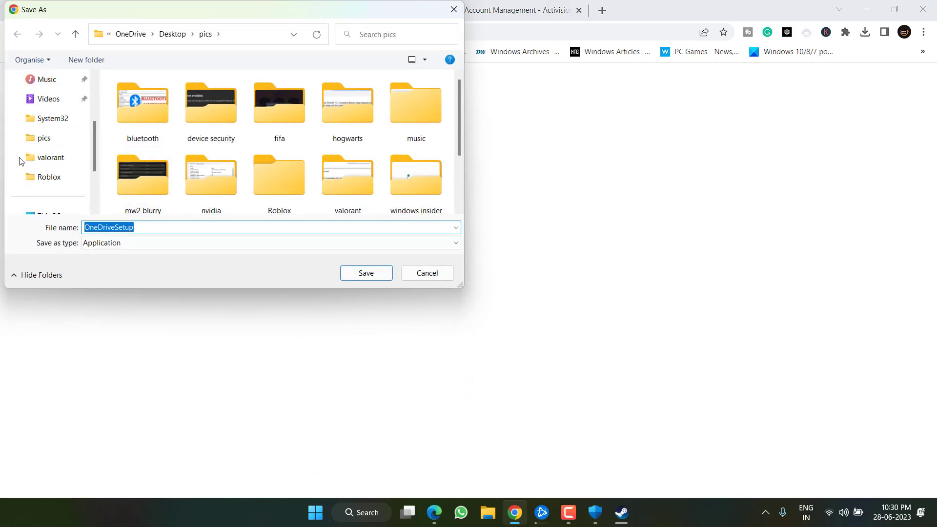
left_click(366, 273)
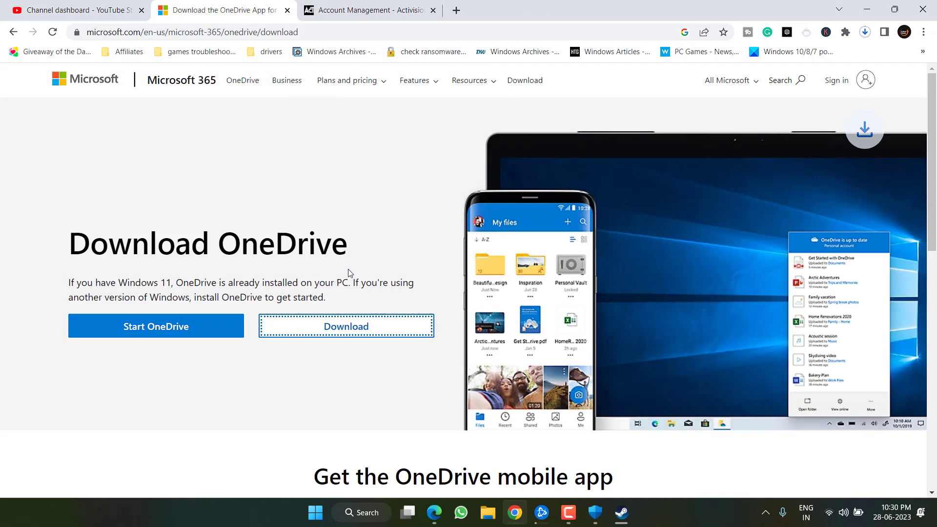
left_click(864, 32)
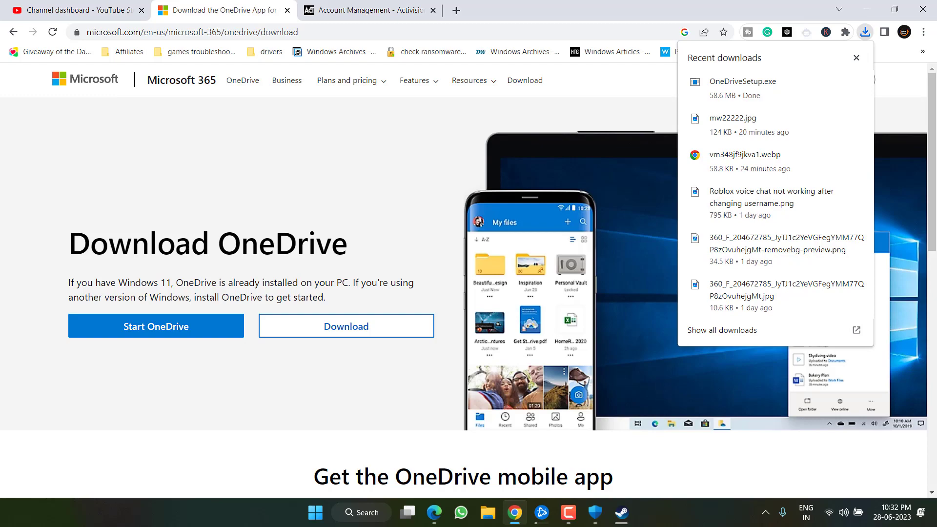
left_click(856, 57)
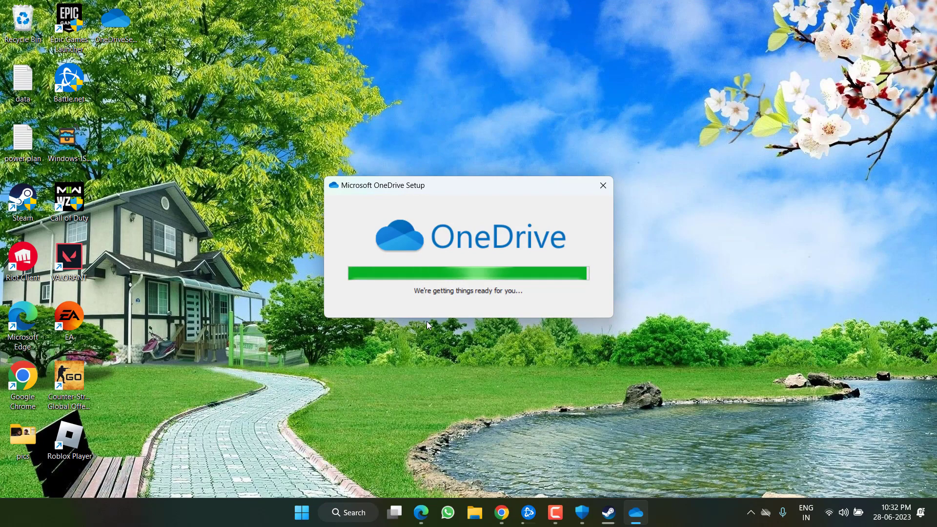
Step: Finish OneDrive Setup and open the OneDrive panel from the hidden tray icons
left_click(602, 185)
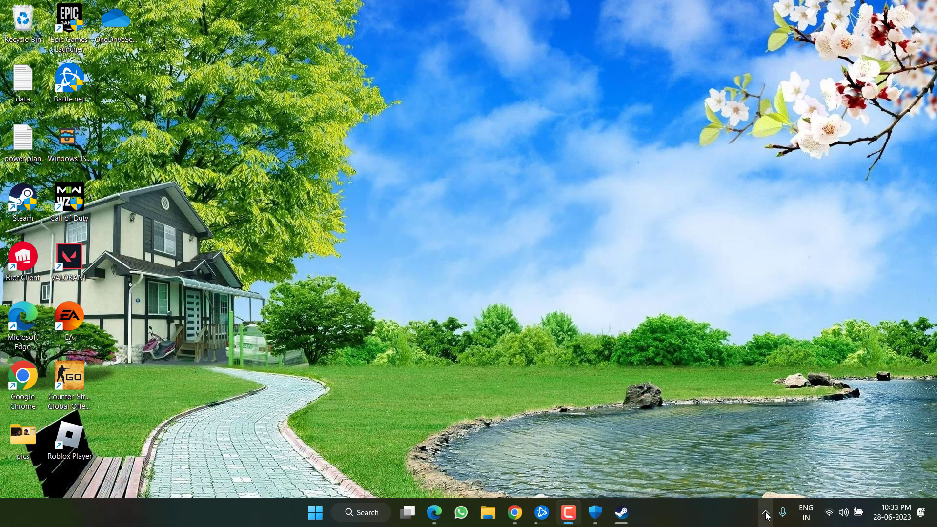
left_click(771, 511)
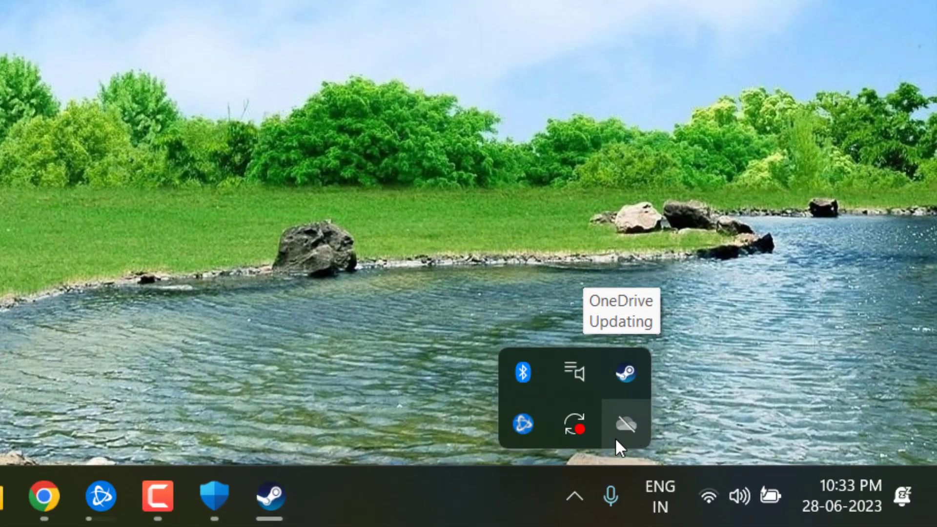
left_click(626, 429)
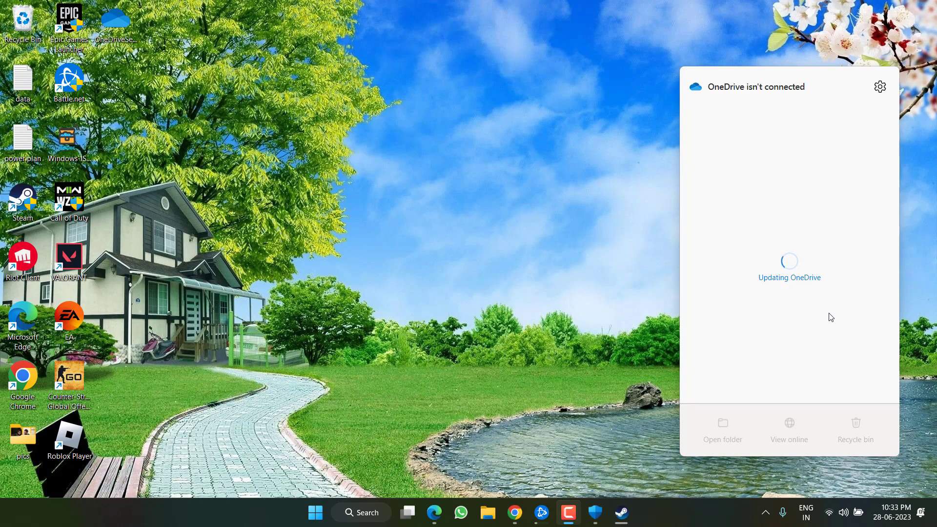
mouse_move(801, 216)
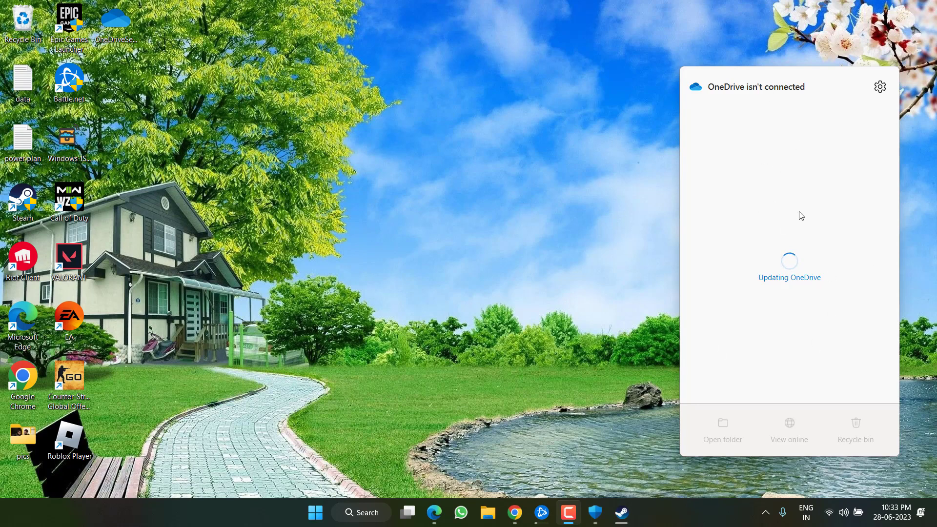